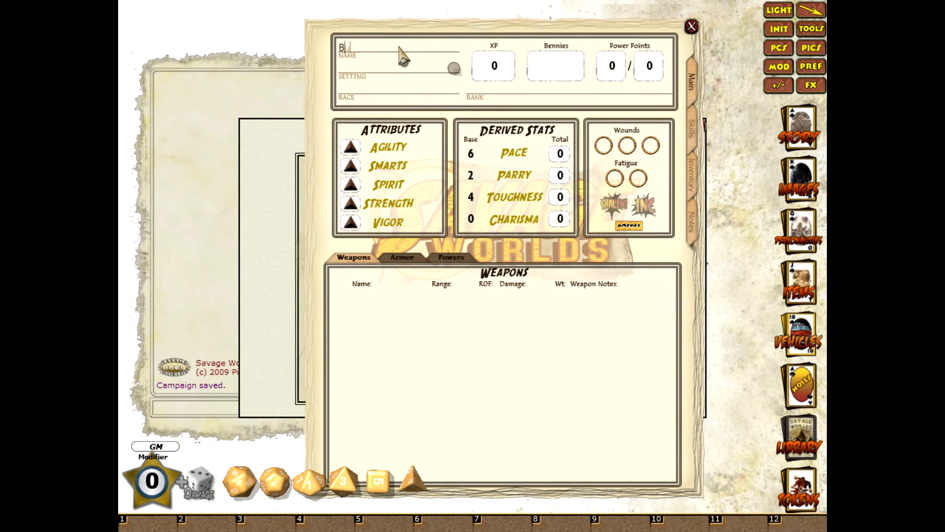
# Enter Buck Savage as a Pulp-setting Human of Seasoned rank and dismiss the options.
pyautogui.write('uck Savage')
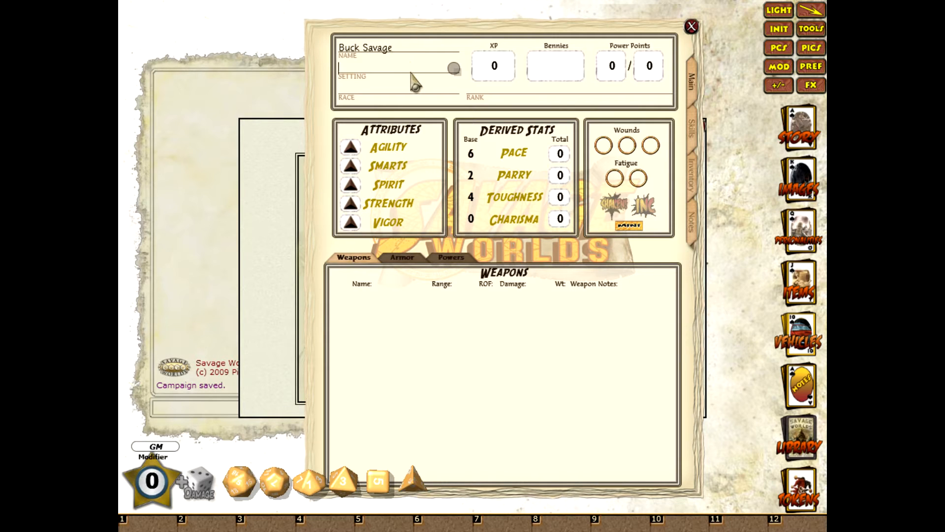
pyautogui.write('Pulp')
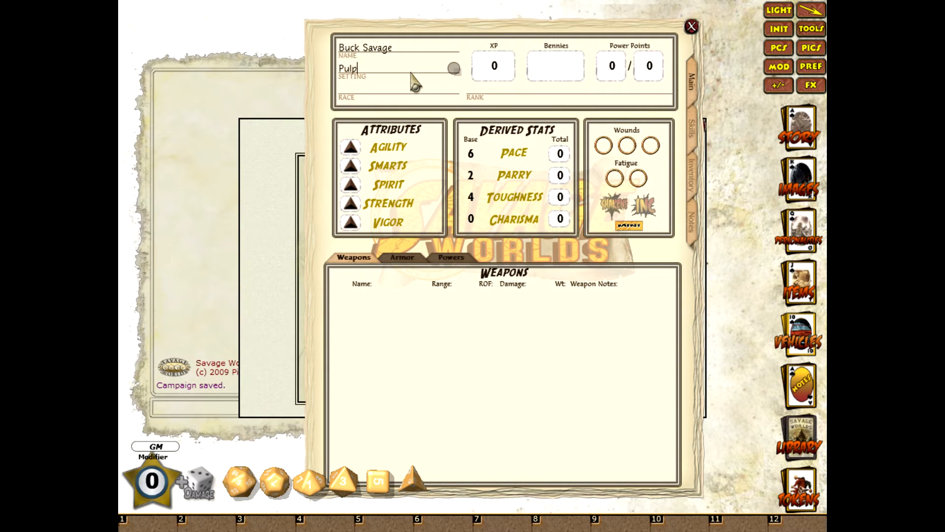
pyautogui.write('Human')
pyautogui.click(570, 89)
pyautogui.write('Seasoned')
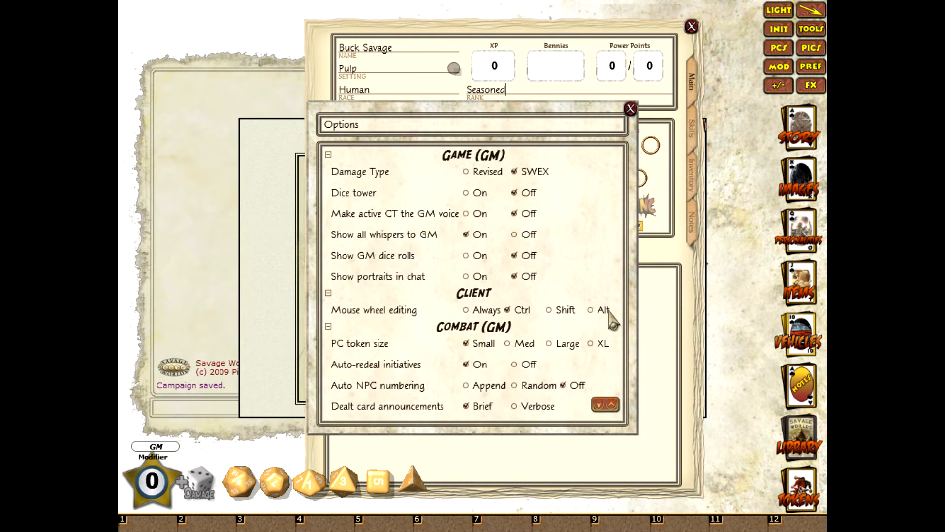
pyautogui.click(466, 309)
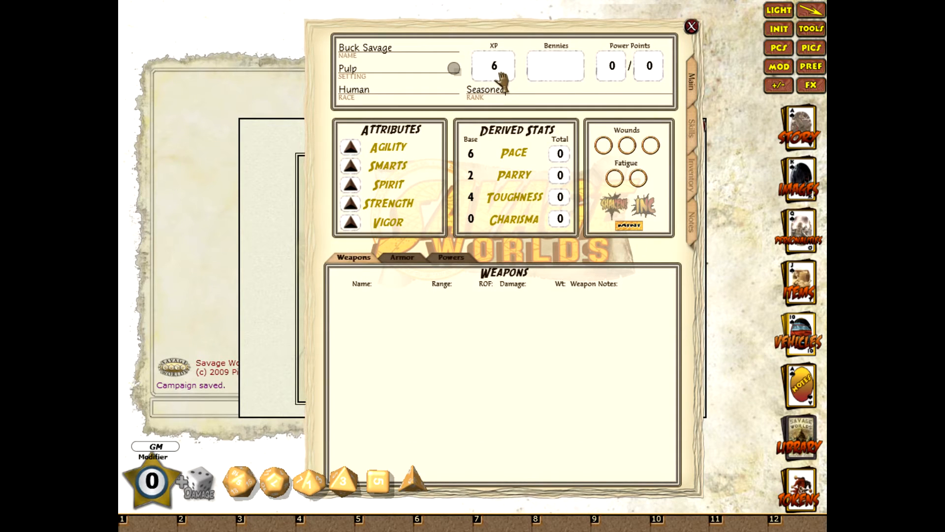
# Set Buck Savage's experience to 25 XP.
pyautogui.write('19')
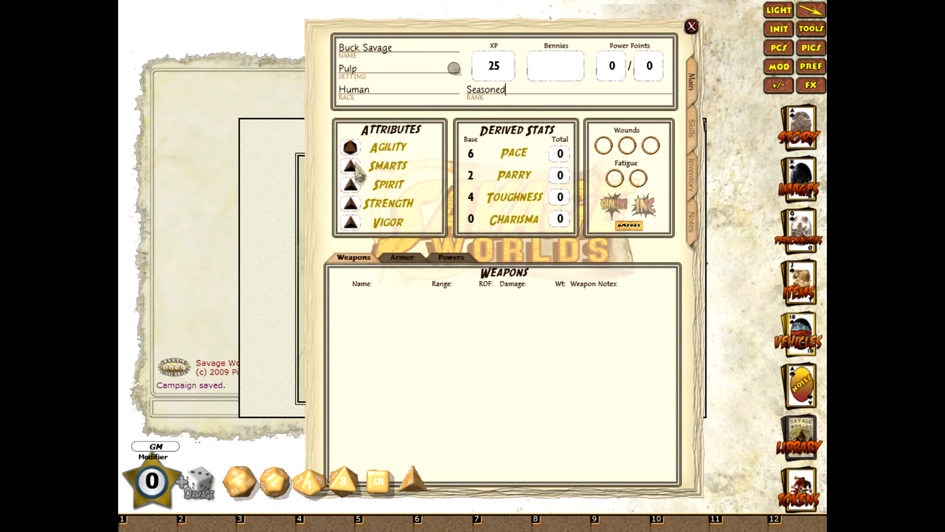
pyautogui.moveTo(494, 400)
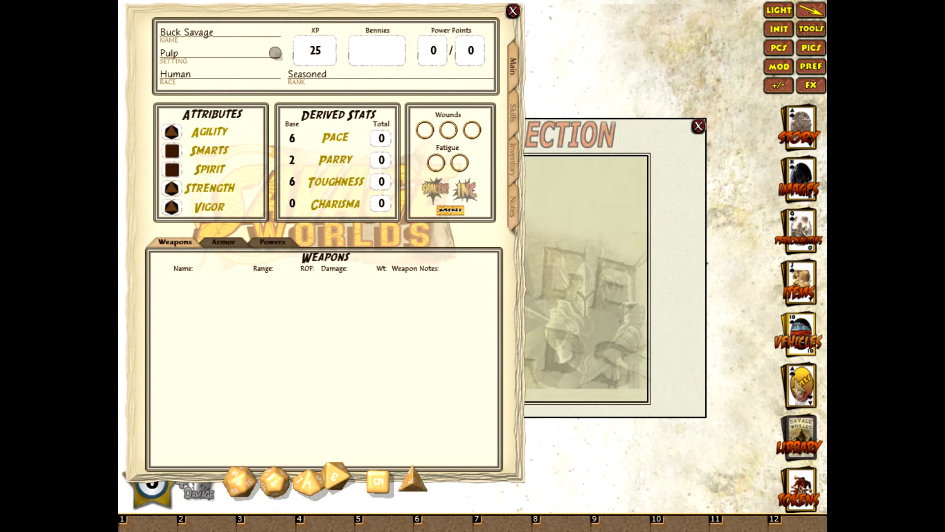
# Add Climbing, Fighting, Guts, Intimidation, Notice, Stealth, Survival and Swimming from the Skills Listing, raising dice.
pyautogui.click(798, 447)
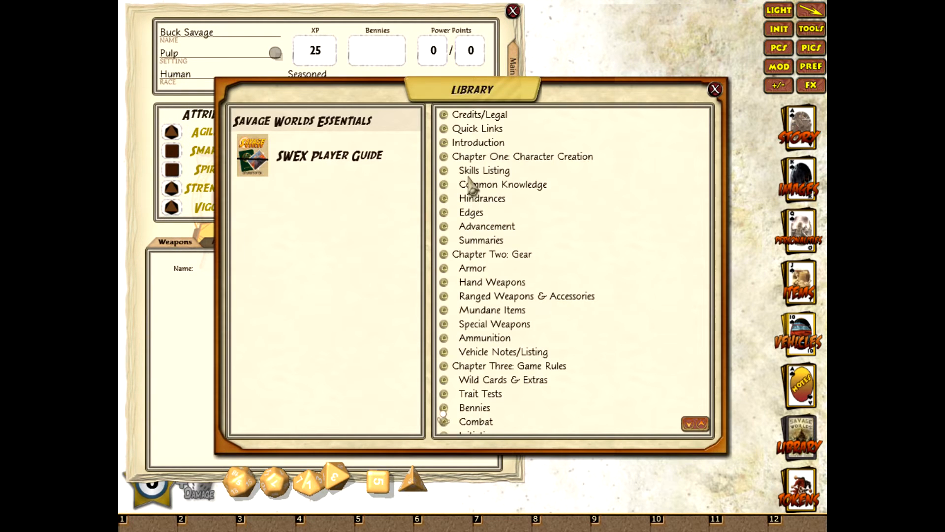
pyautogui.click(484, 169)
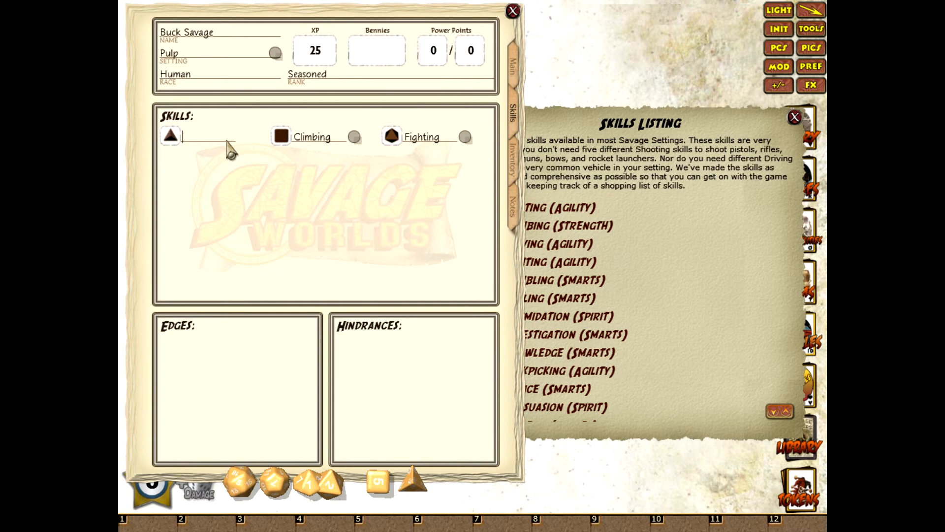
pyautogui.write('Guts')
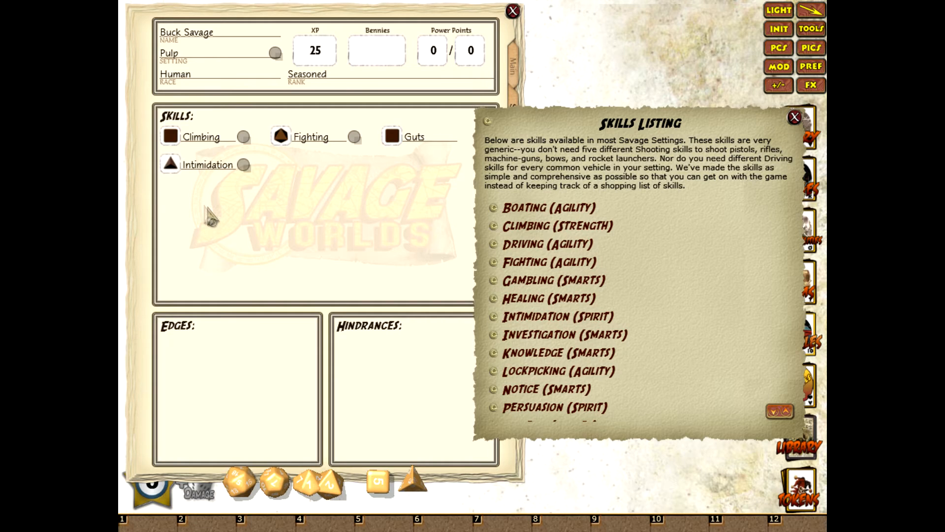
pyautogui.moveTo(170, 175)
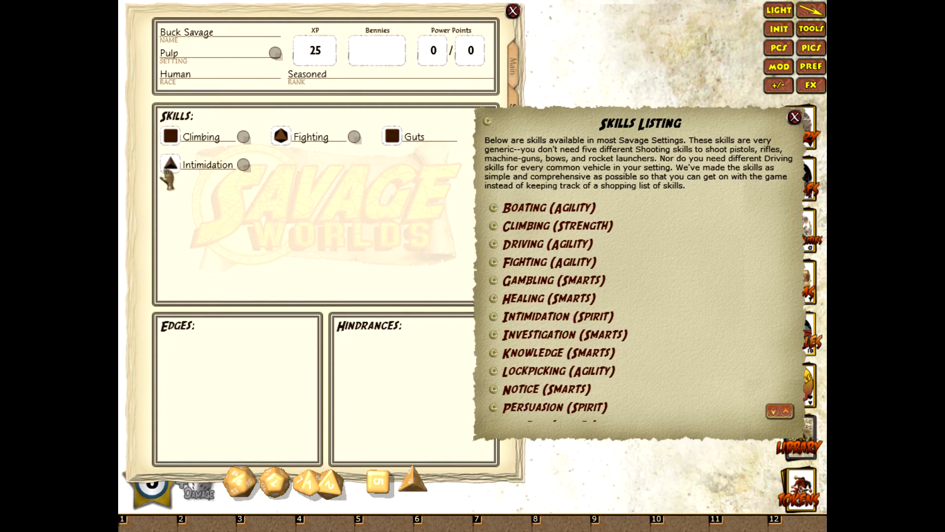
pyautogui.click(170, 163)
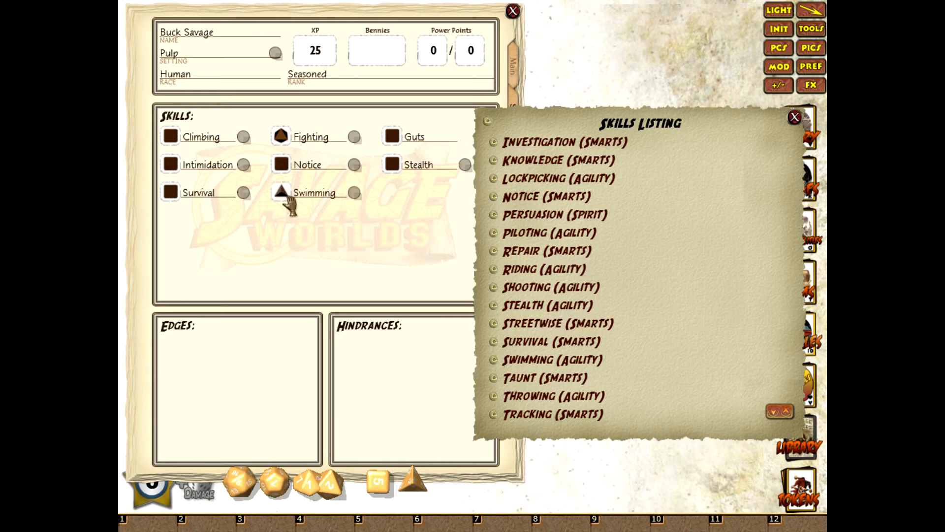
pyautogui.moveTo(747, 75)
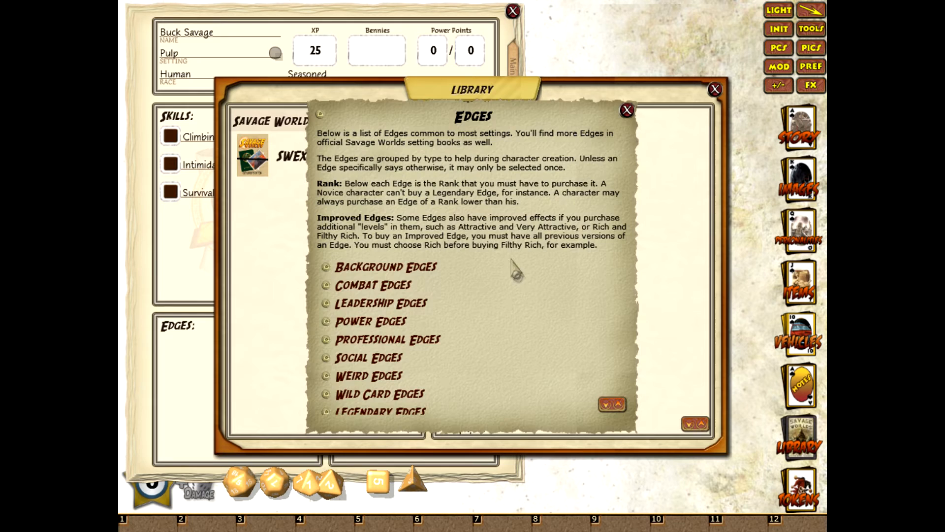
# Add Heroic (Major), Mean (Minor) and Stubborn (Minor) from the guide's hindrance list.
pyautogui.click(627, 110)
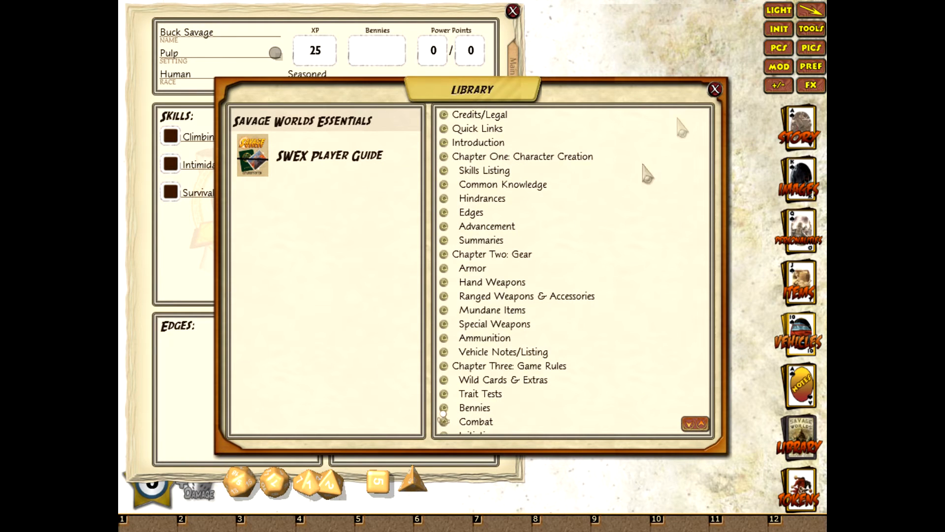
pyautogui.click(714, 89)
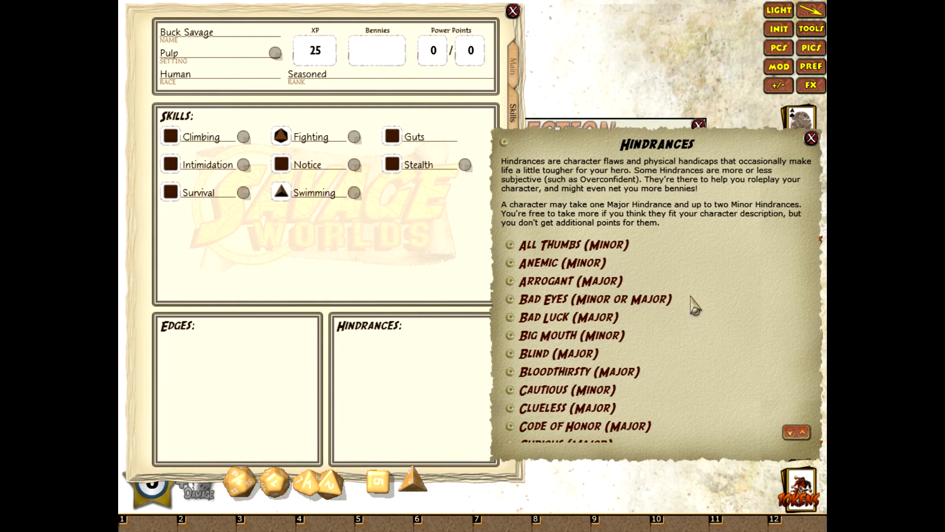
pyautogui.scroll(-3)
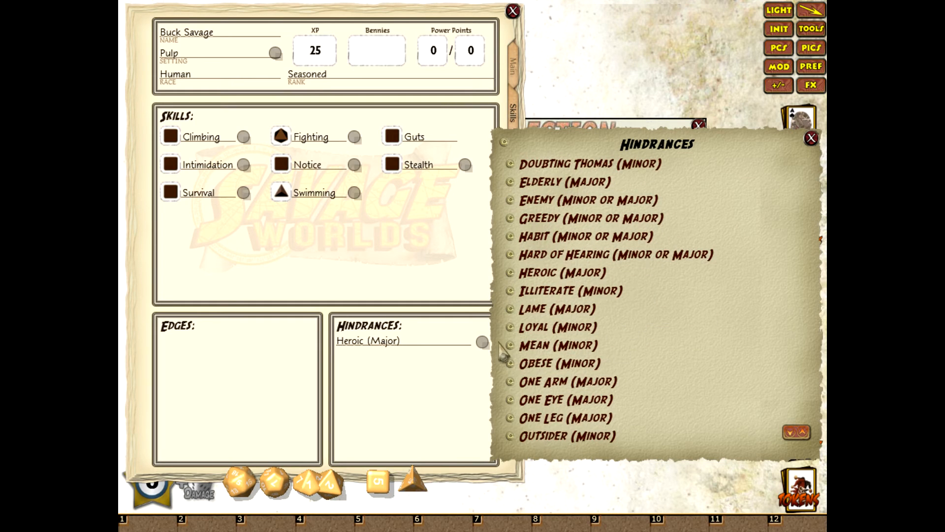
pyautogui.click(556, 345)
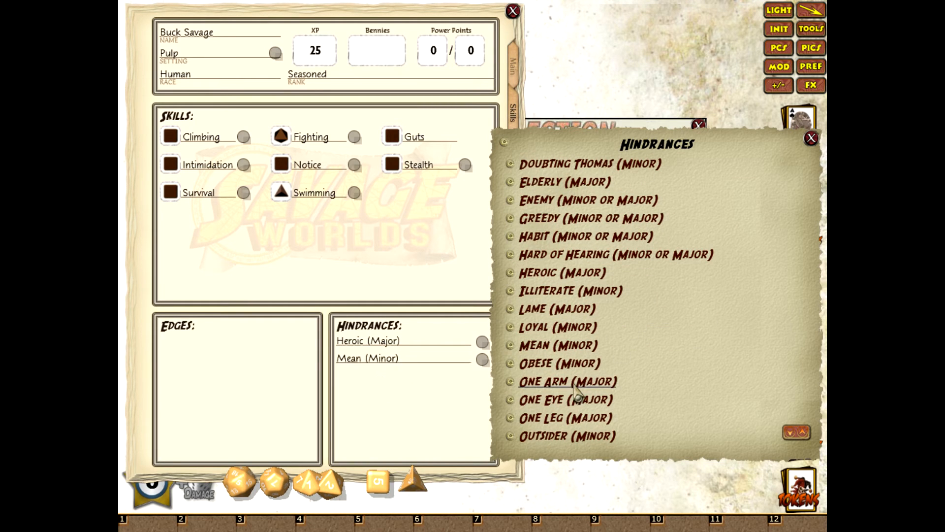
pyautogui.scroll(-3)
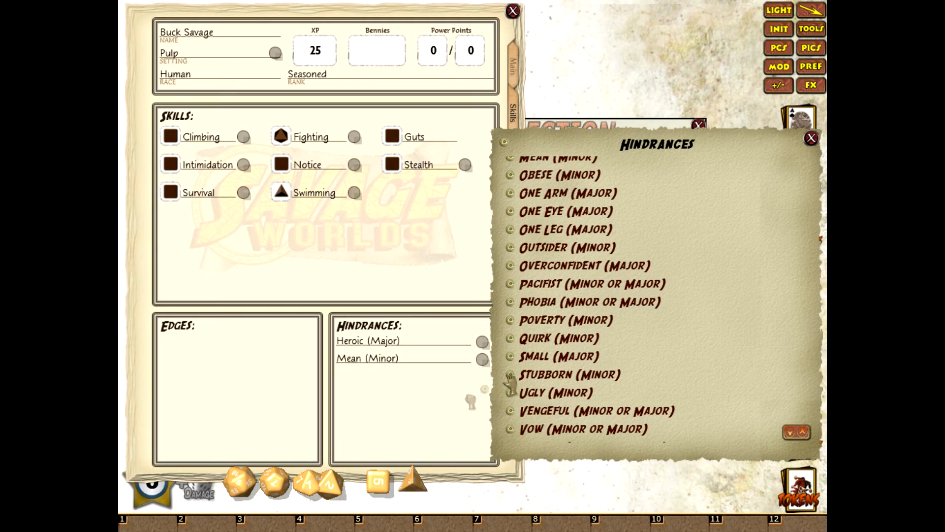
pyautogui.click(566, 374)
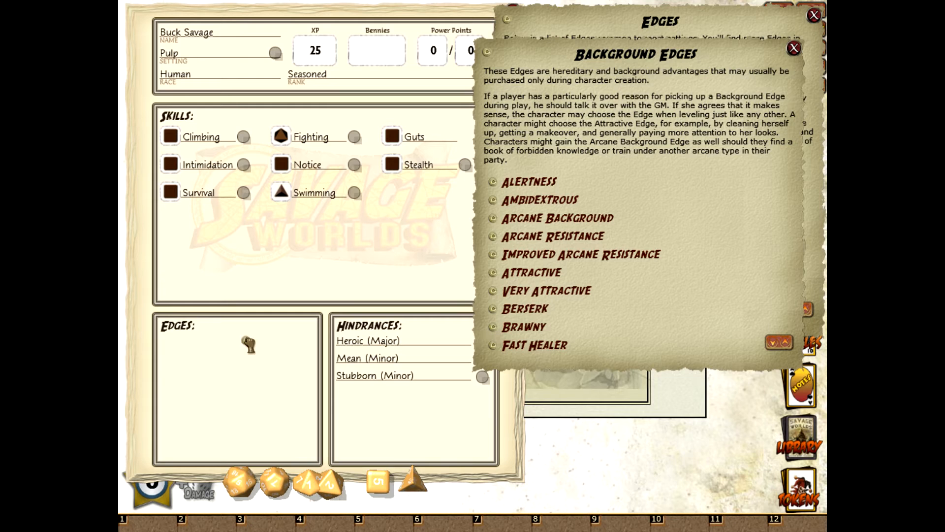
# Add Brawny, Combat Reflexes and Rock and Roll! to Edges and close the reference pages.
pyautogui.click(522, 325)
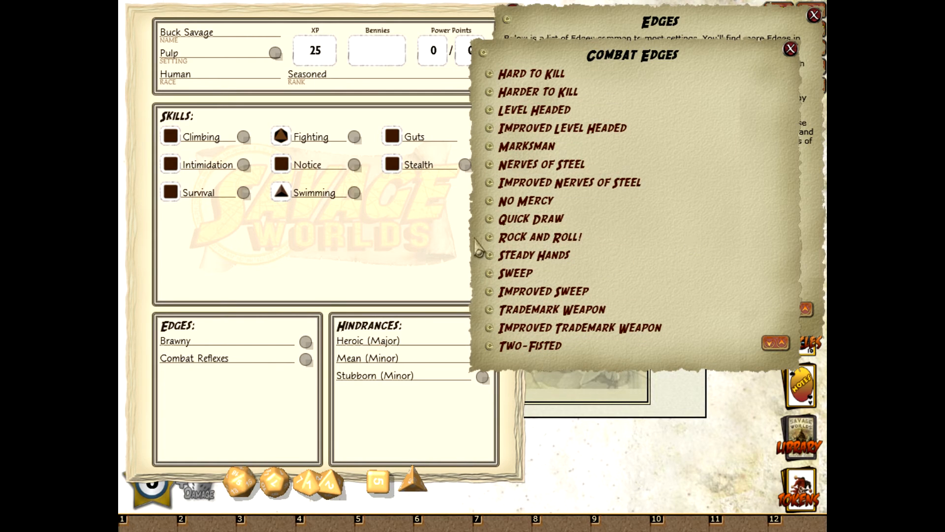
pyautogui.click(539, 236)
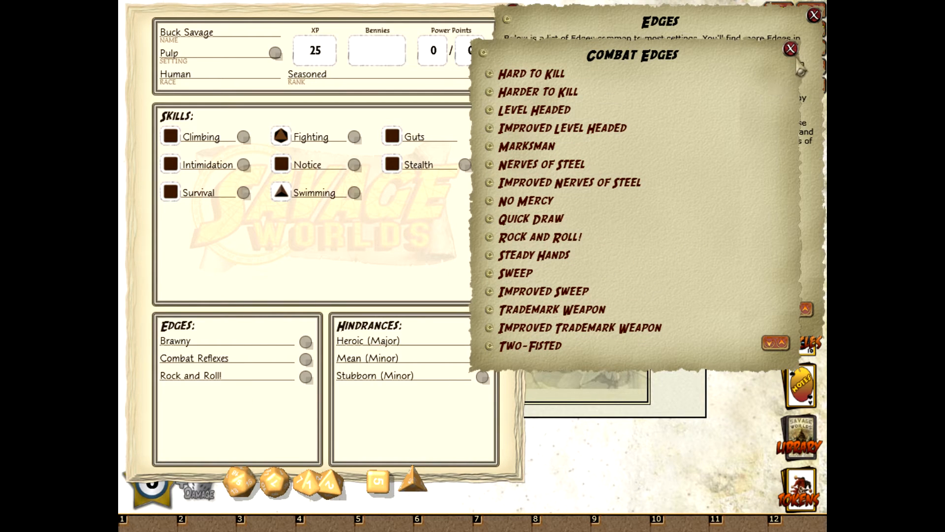
pyautogui.click(791, 50)
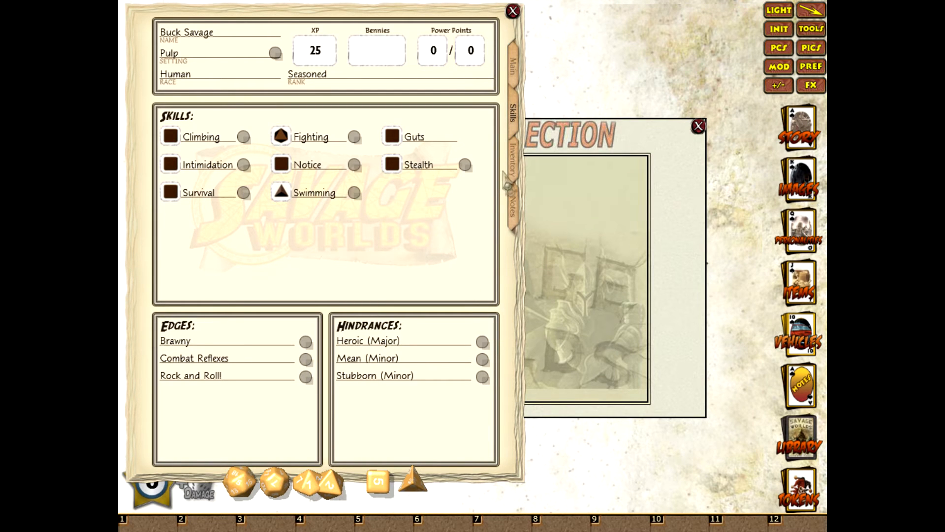
# Write 'Languages: English, Arabic, Spanish' in the character's notes.
pyautogui.click(513, 208)
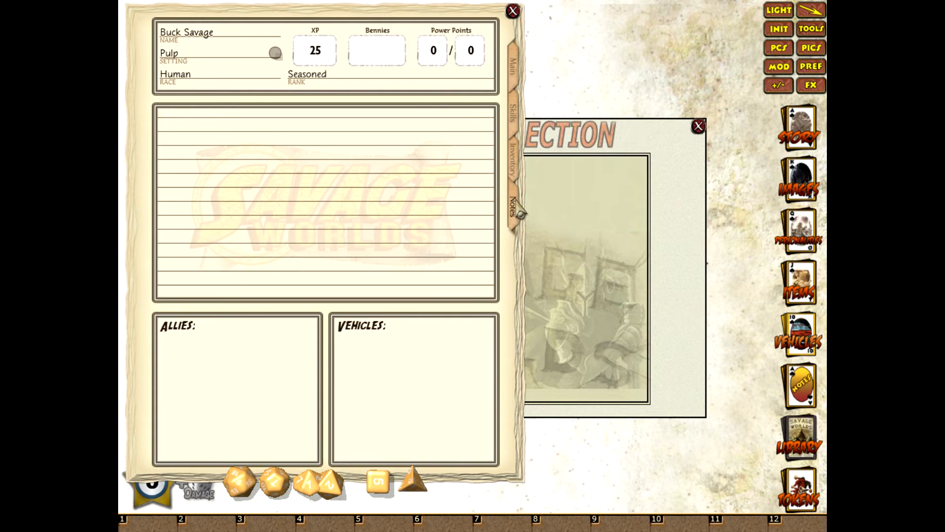
pyautogui.write('Languages:')
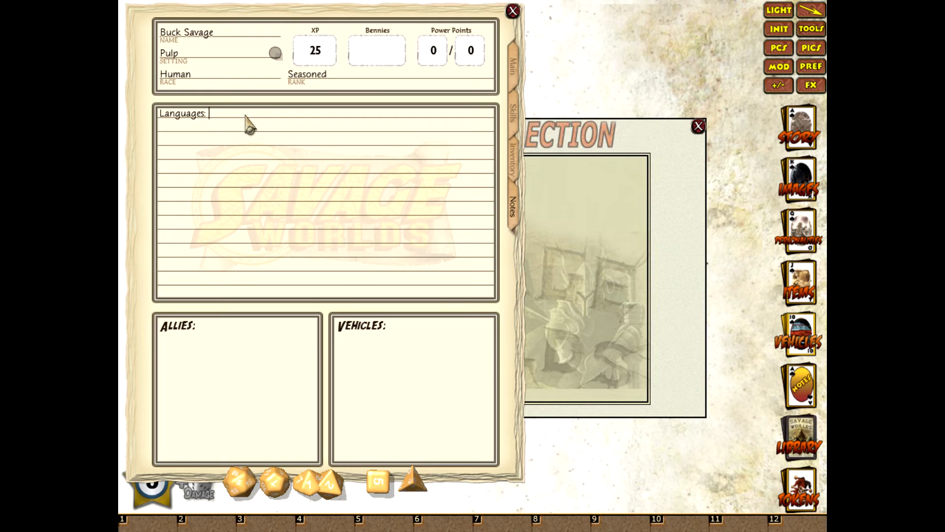
pyautogui.write('English')
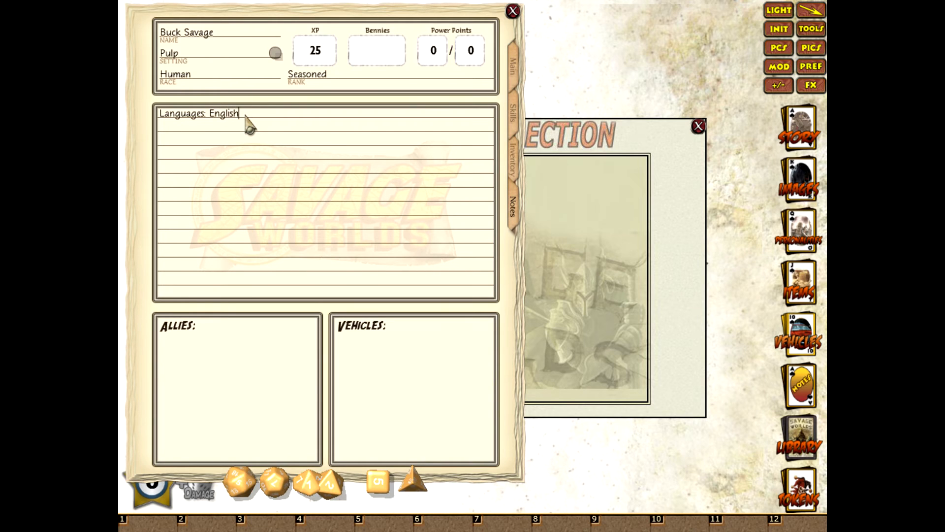
pyautogui.write(', Arabic')
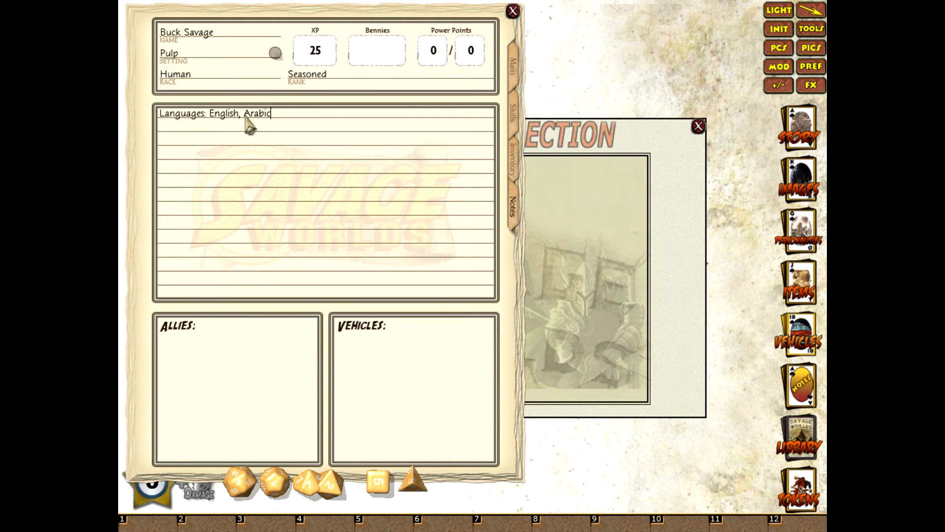
pyautogui.write(', Spanish')
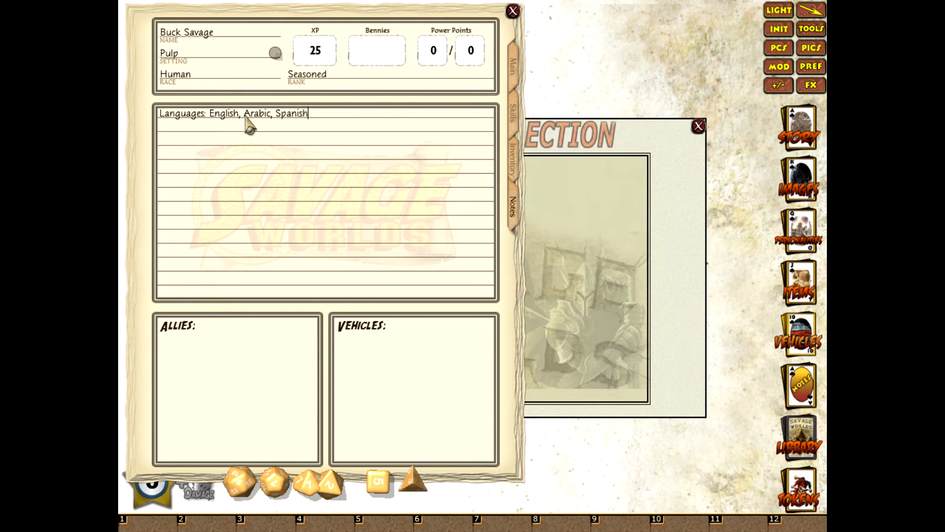
pyautogui.click(513, 160)
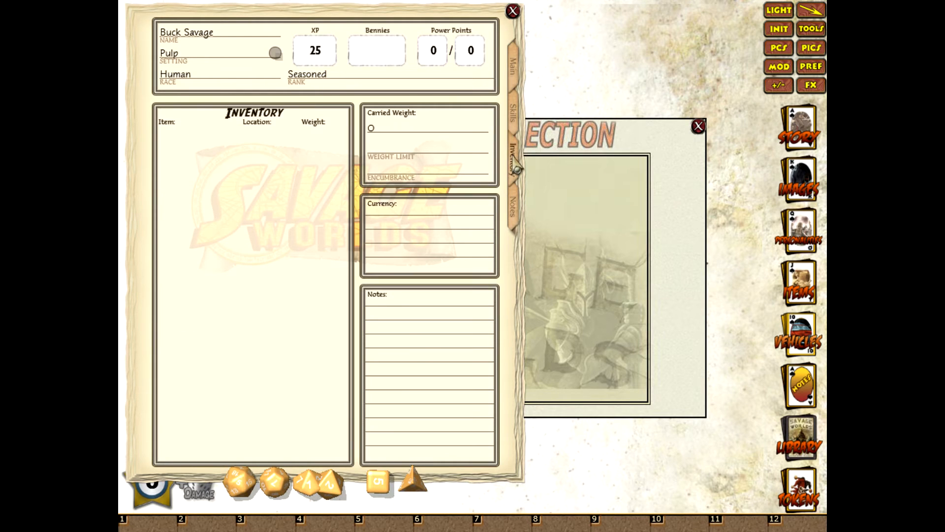
# Return to the main page and browse the armor and trappings lists, ending on weapons.
pyautogui.click(509, 64)
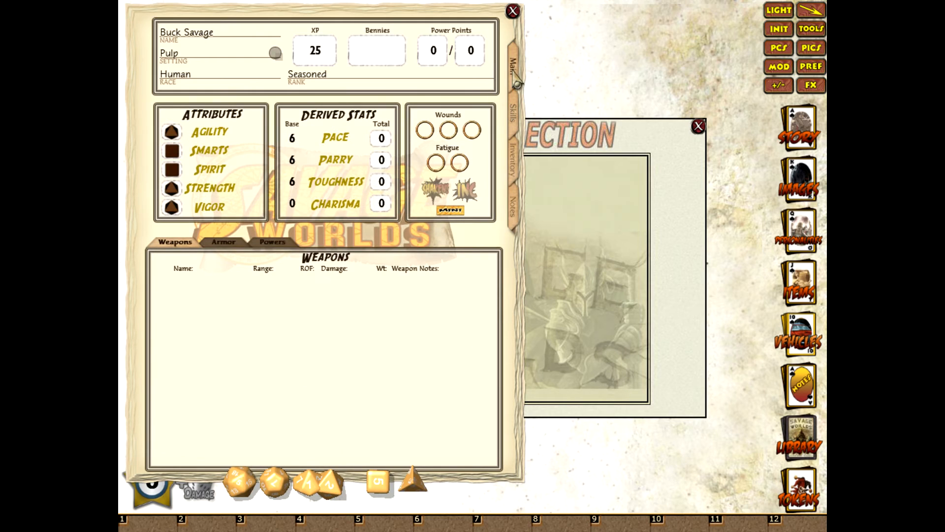
pyautogui.click(223, 241)
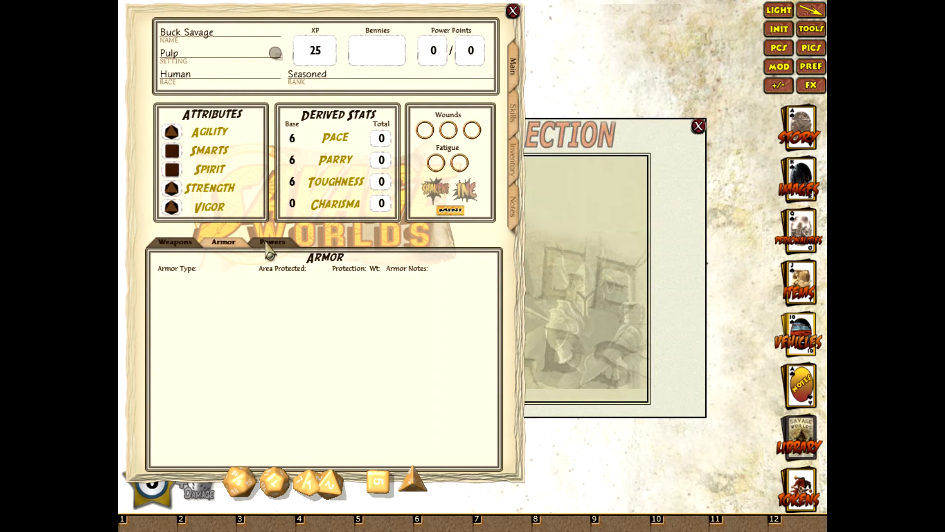
pyautogui.click(272, 241)
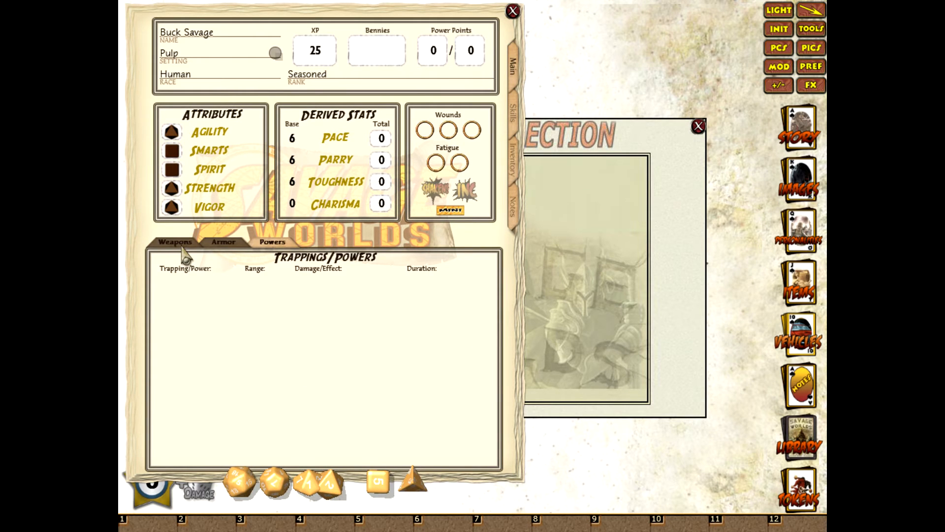
pyautogui.click(175, 242)
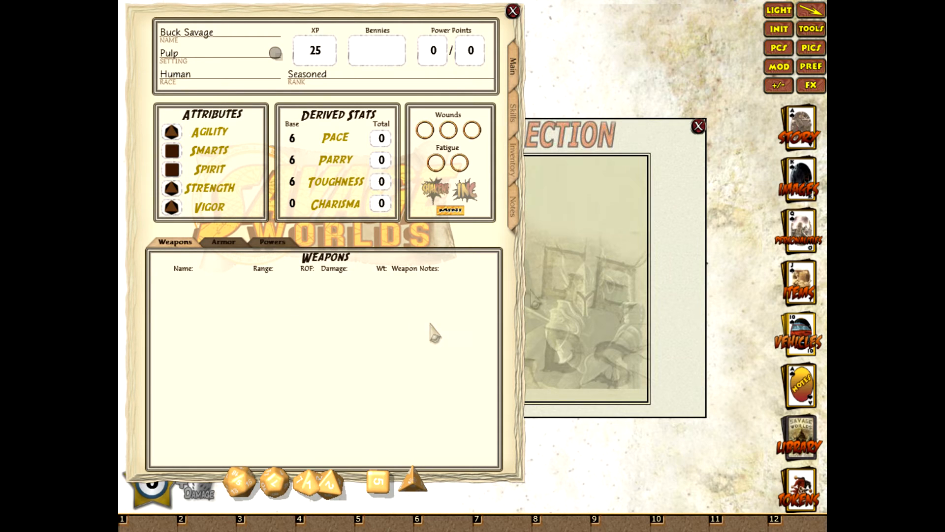
# Open the guide's Hand Weapons table, collapsing the Medieval Blades and Axes and Mauls groups.
pyautogui.click(797, 441)
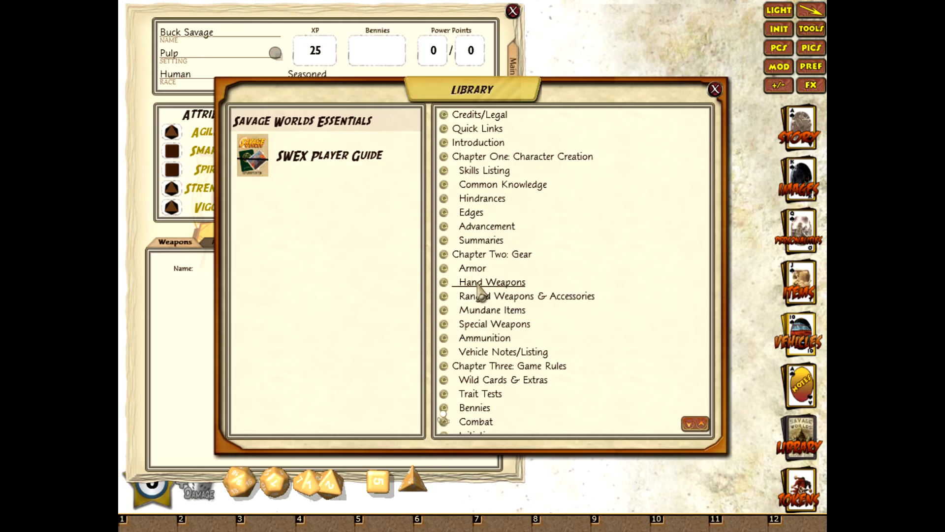
pyautogui.click(491, 282)
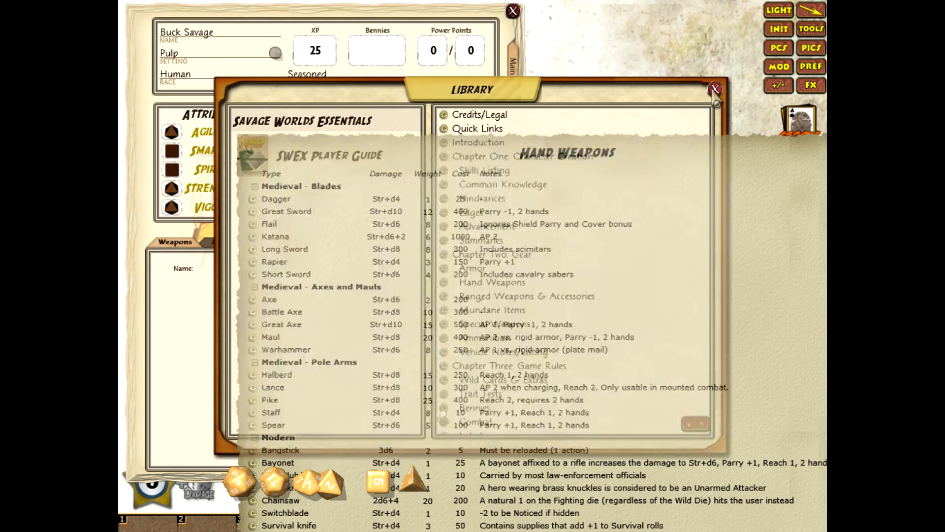
pyautogui.click(714, 88)
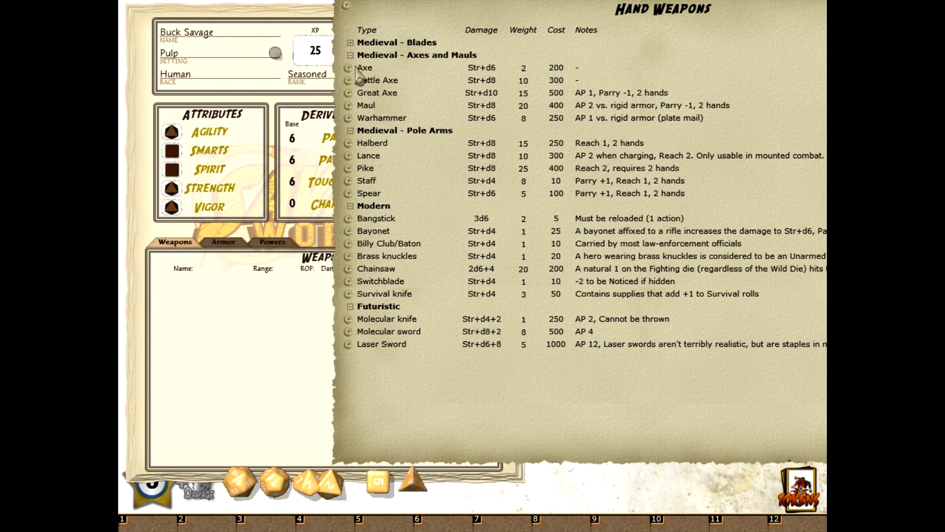
pyautogui.click(349, 54)
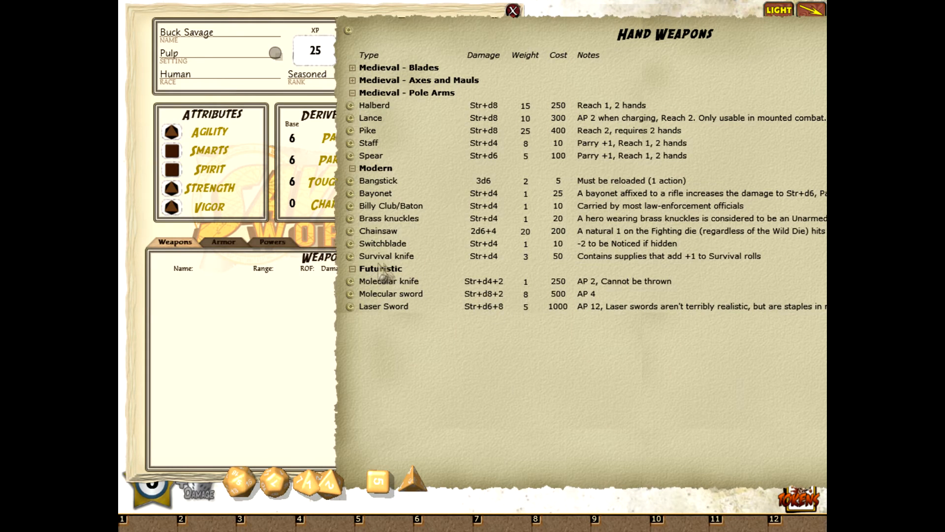
pyautogui.moveTo(509, 390)
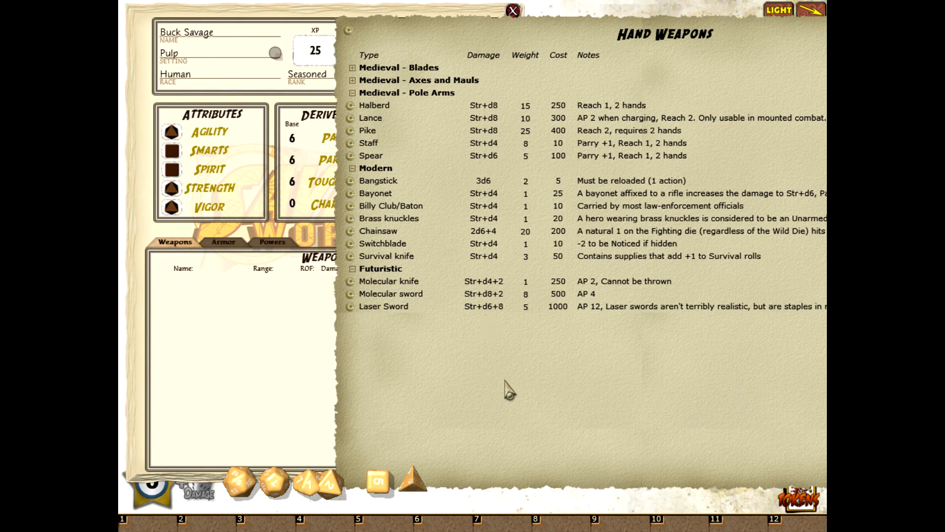
pyautogui.moveTo(374, 167)
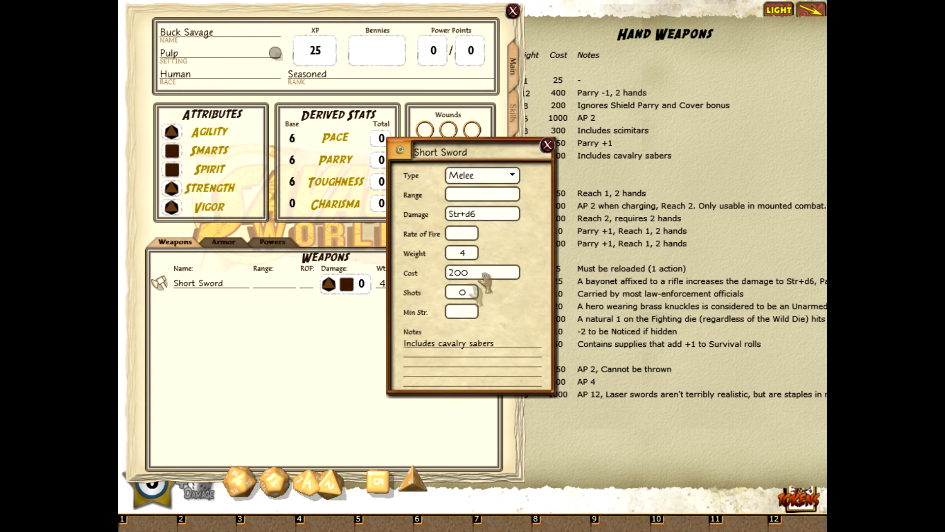
# Rename the Short Sword weapon to Machete and clear its notes.
pyautogui.click(547, 145)
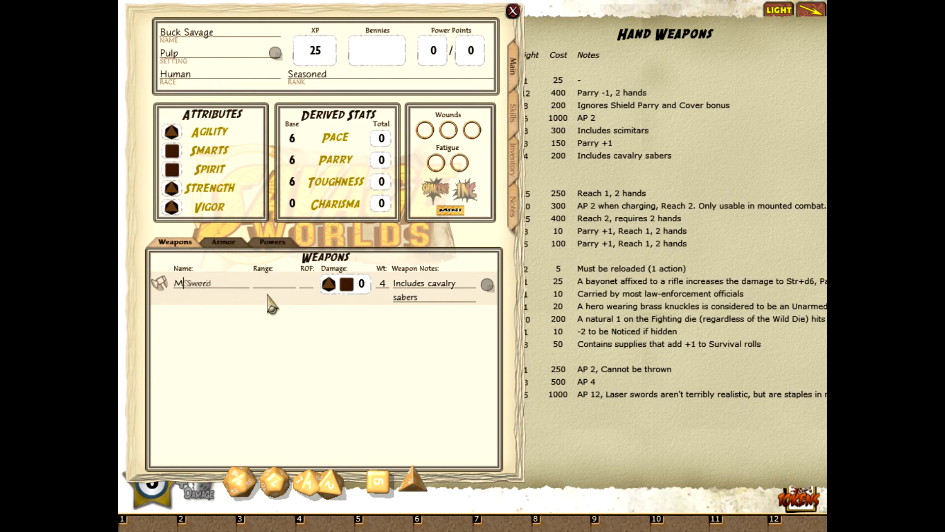
pyautogui.write('Ma')
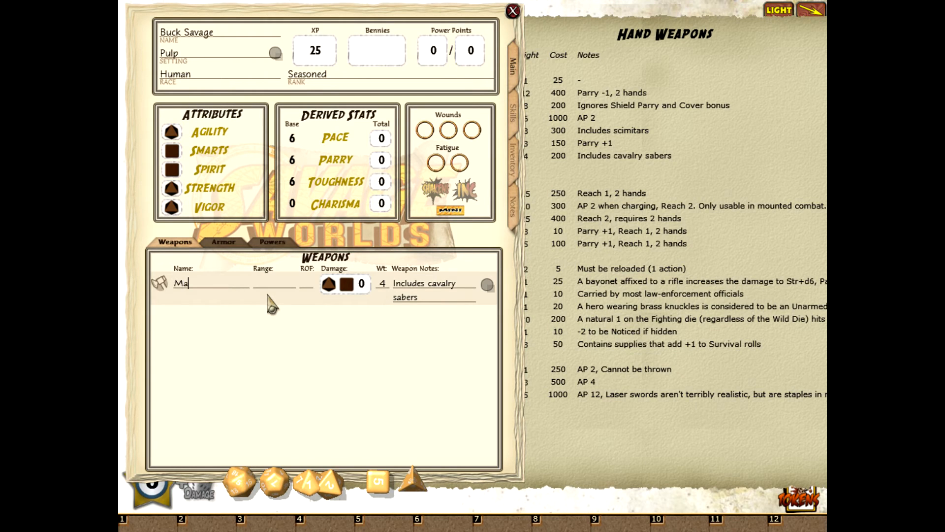
pyautogui.write('chete')
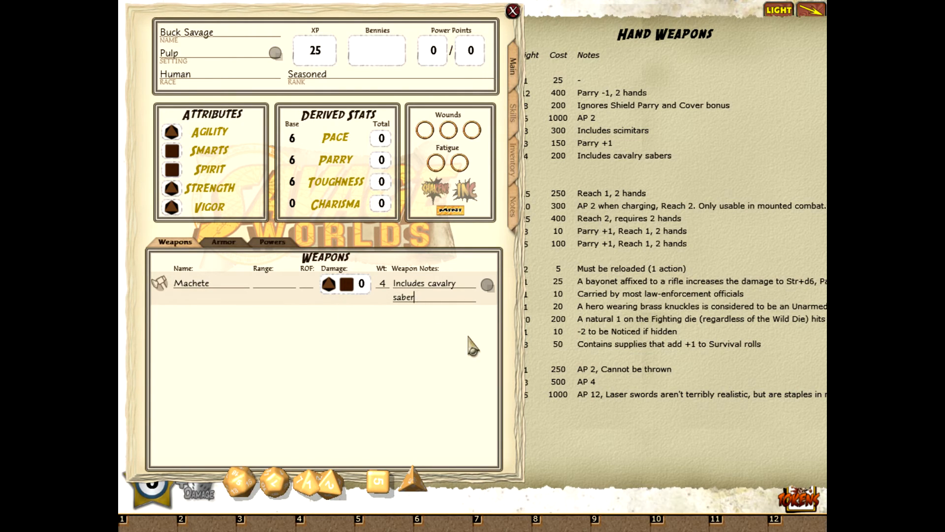
pyautogui.click(434, 283)
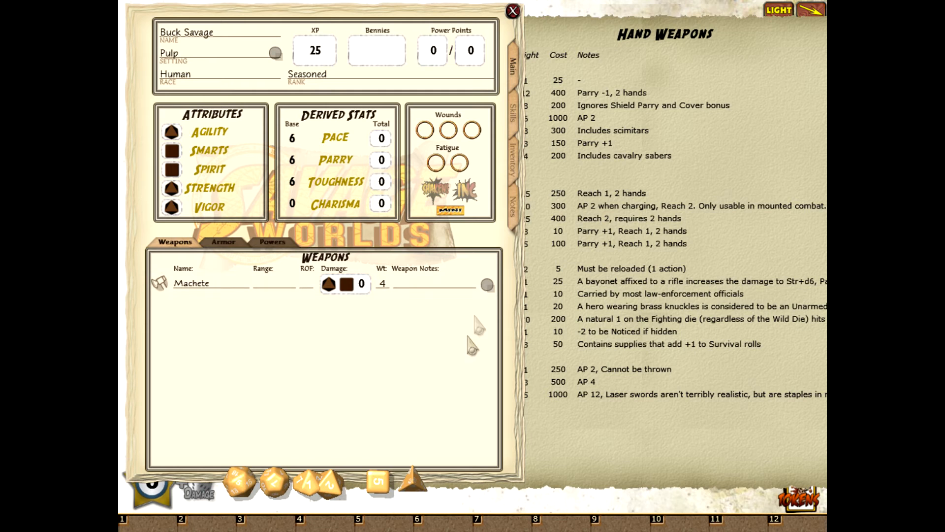
pyautogui.click(191, 282)
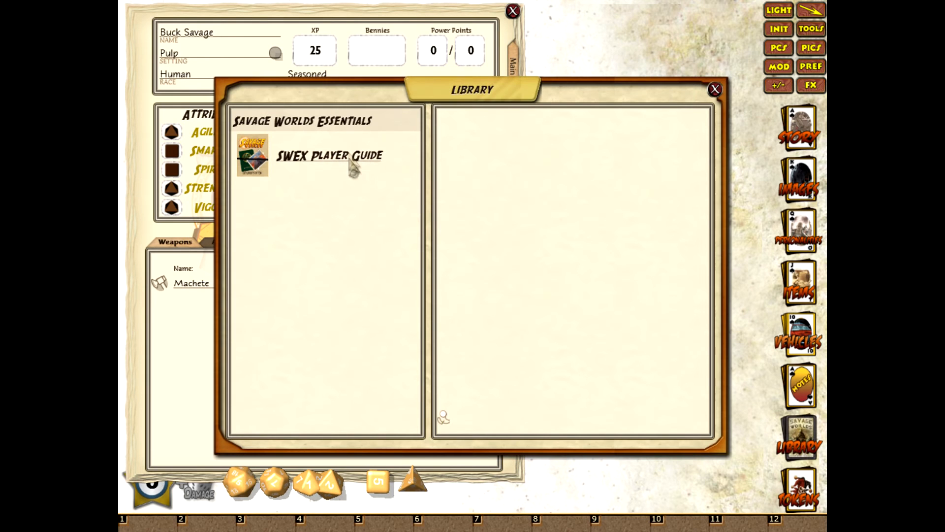
# Open the player guide's Ranged Weapons Table under Ranged Weapons & Accessories.
pyautogui.click(328, 155)
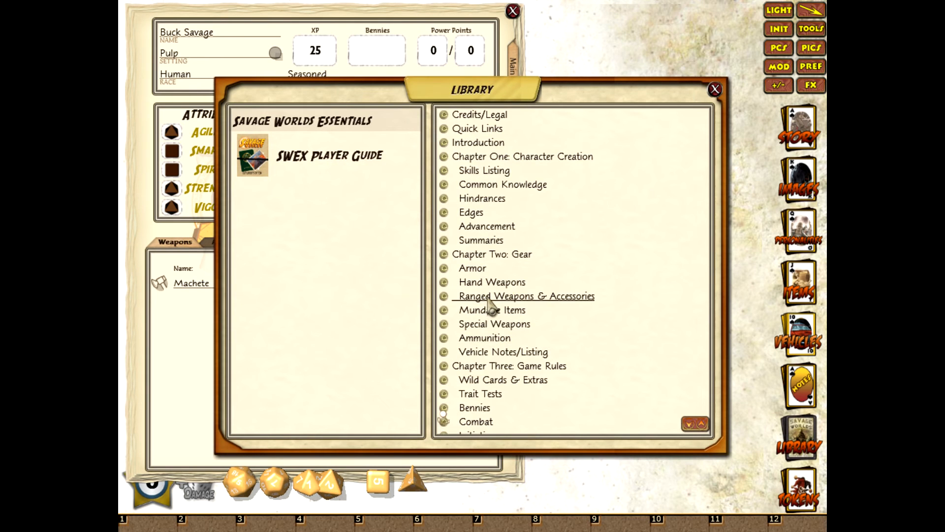
pyautogui.click(524, 296)
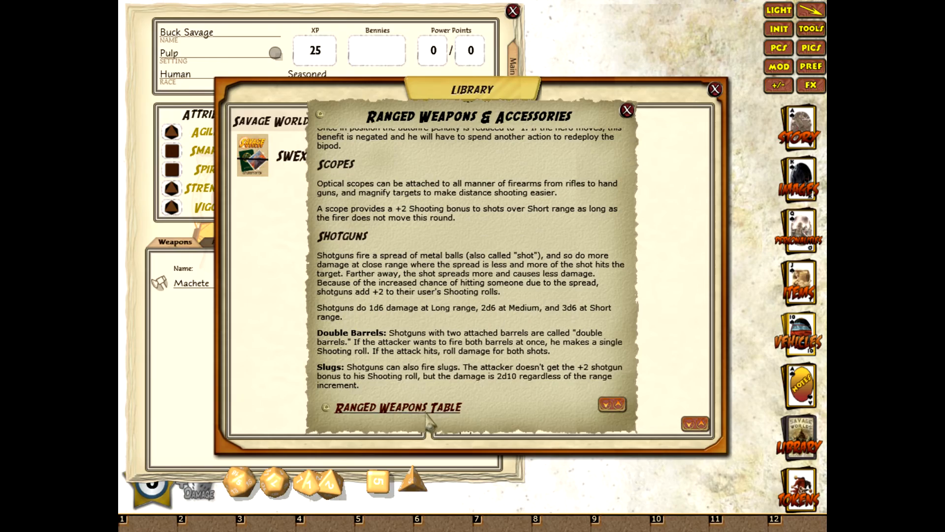
pyautogui.click(395, 407)
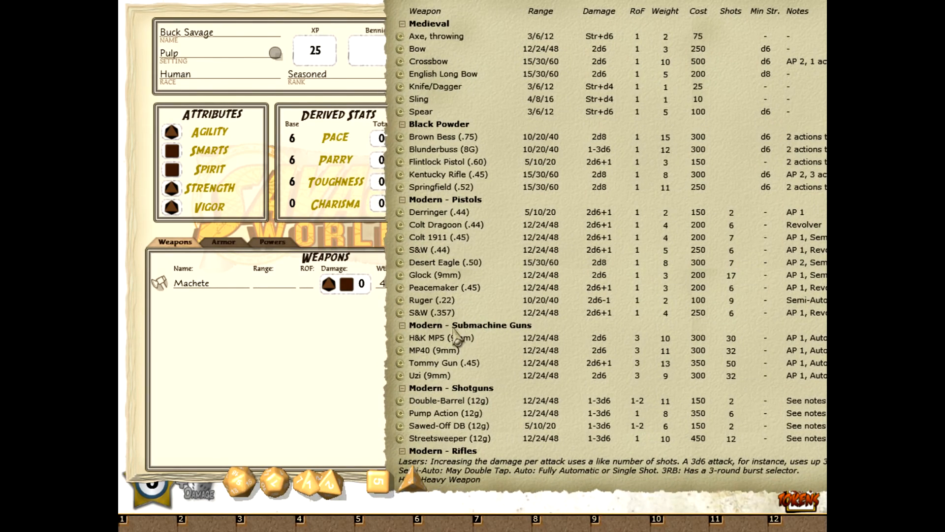
pyautogui.moveTo(412, 401)
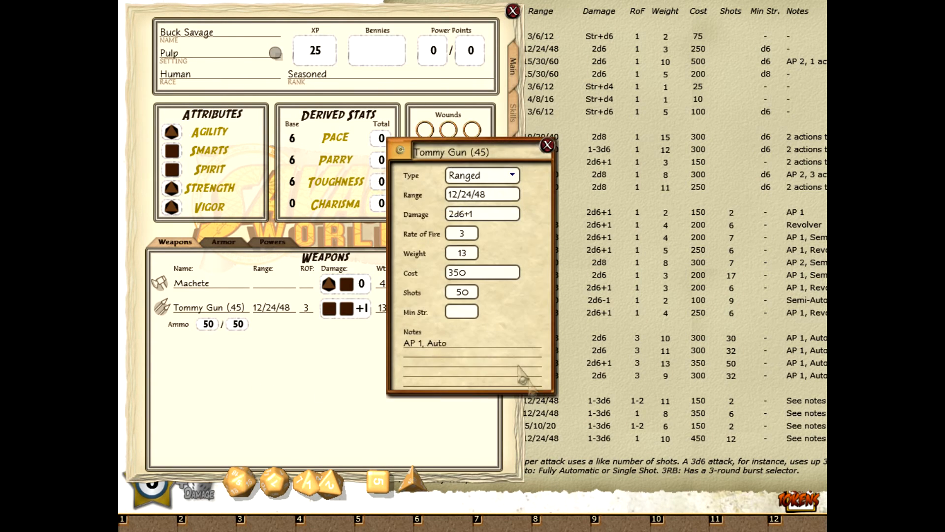
pyautogui.moveTo(572, 287)
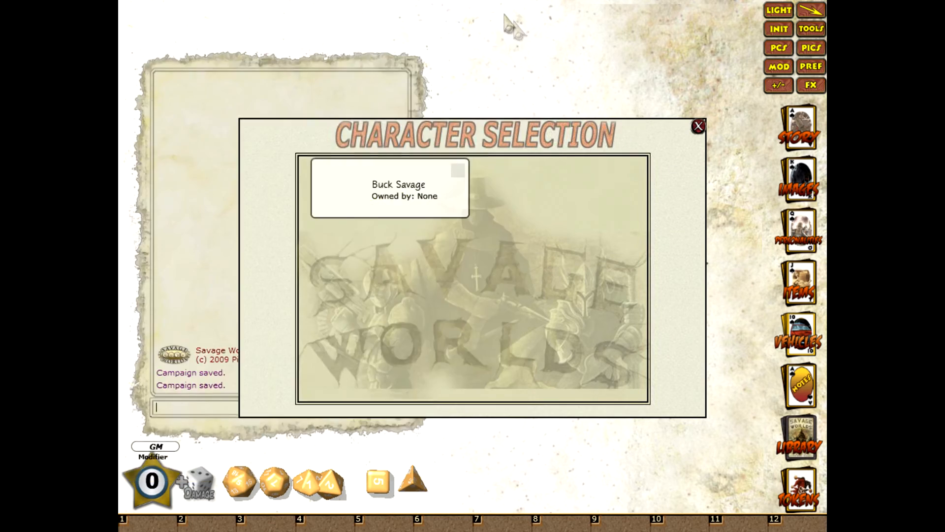
pyautogui.moveTo(507, 232)
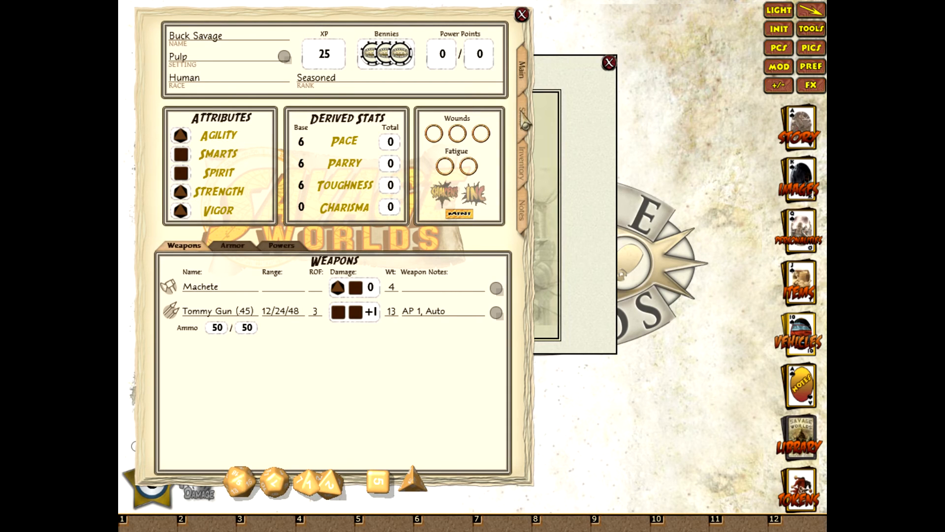
# Read the Great Luck description under Background Edges, then close it.
pyautogui.click(797, 448)
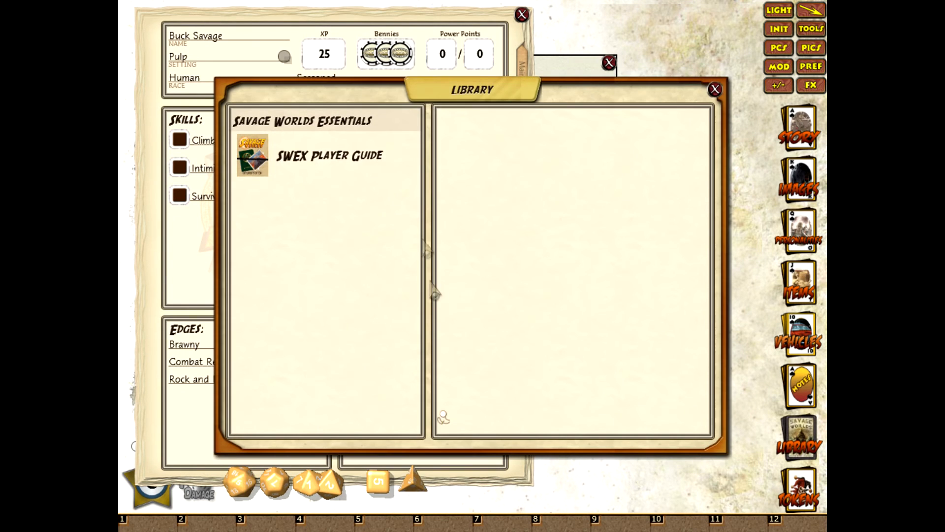
pyautogui.click(253, 156)
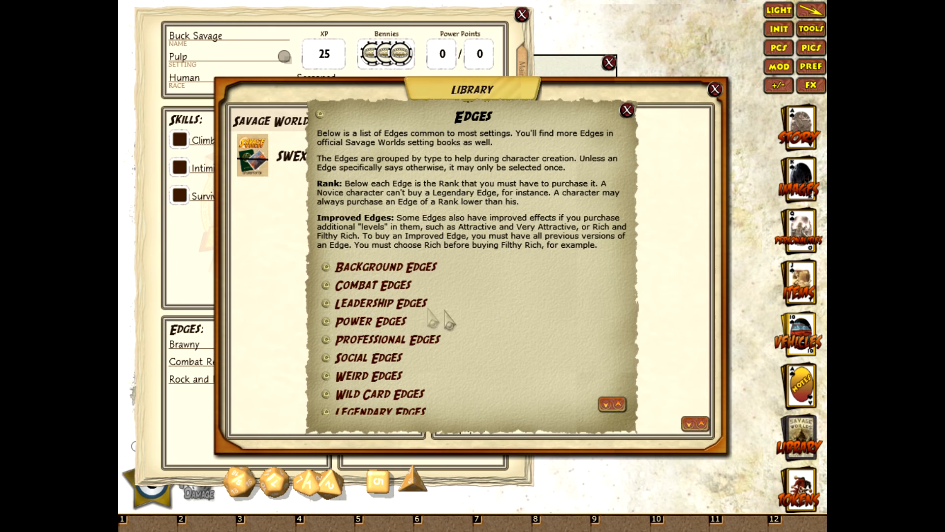
pyautogui.click(386, 266)
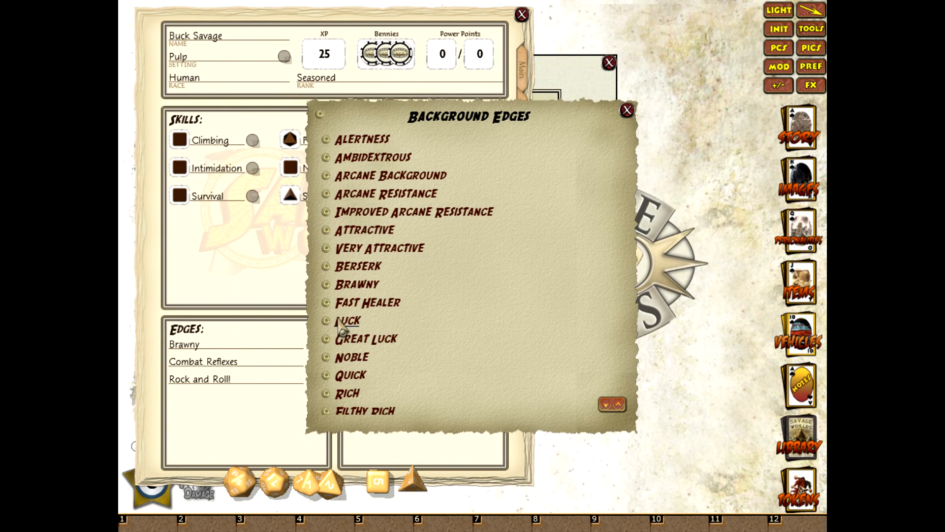
pyautogui.click(348, 320)
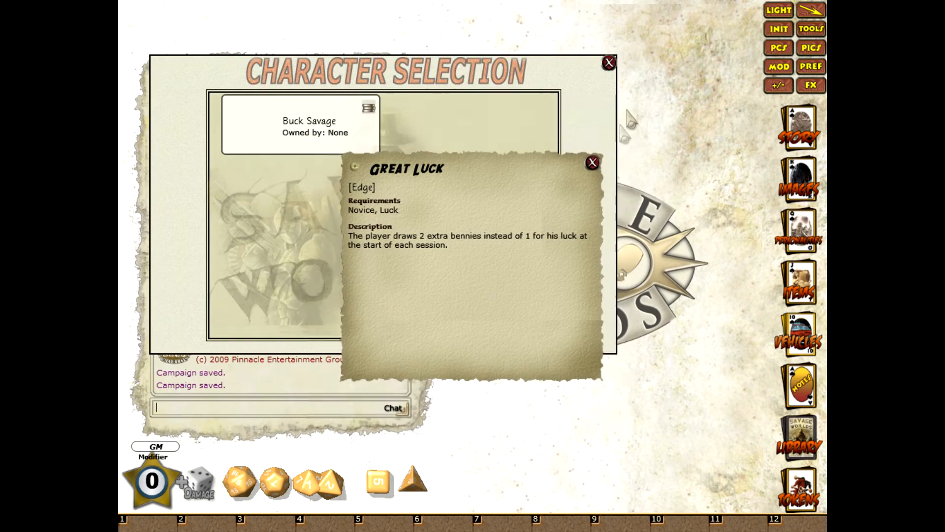
pyautogui.click(592, 163)
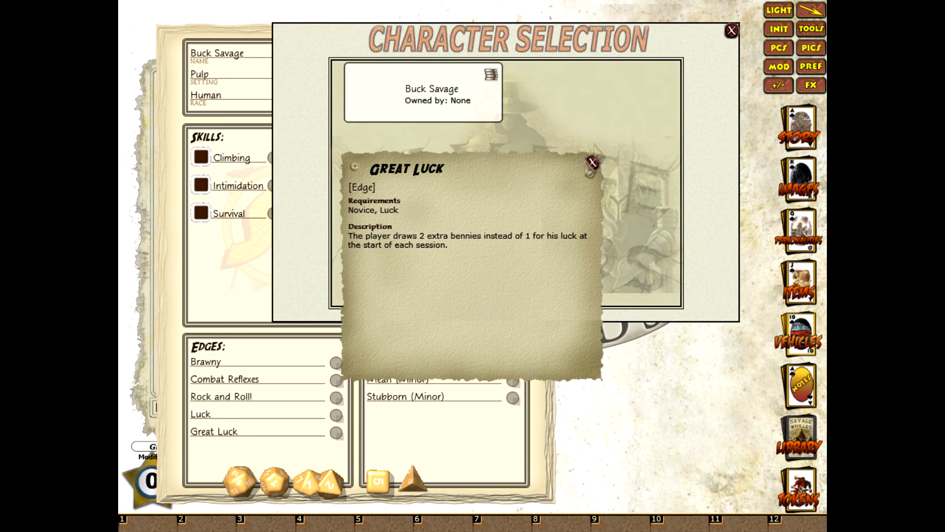
pyautogui.click(591, 164)
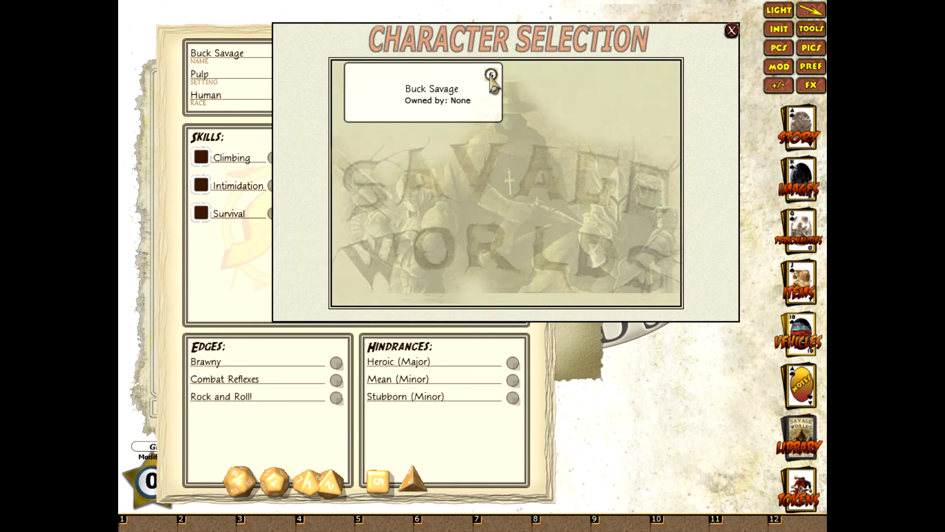
pyautogui.moveTo(462, 272)
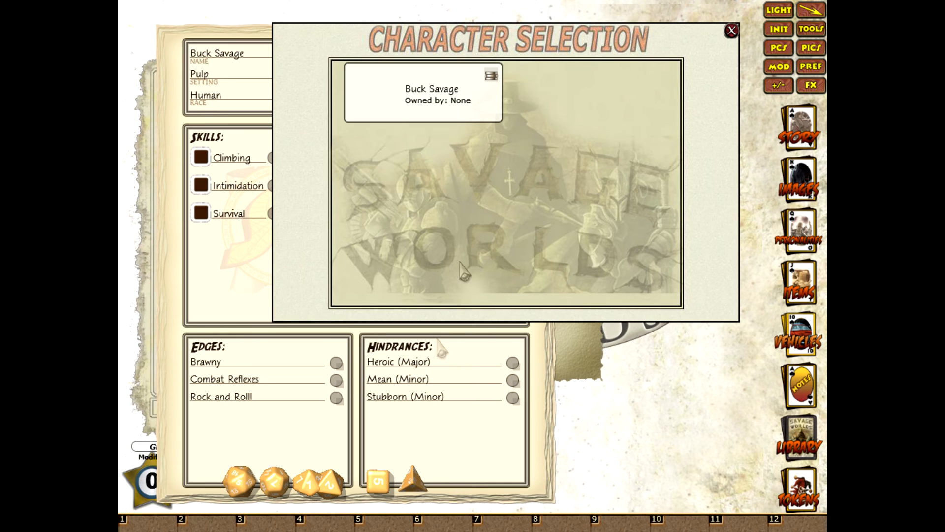
pyautogui.moveTo(812, 48)
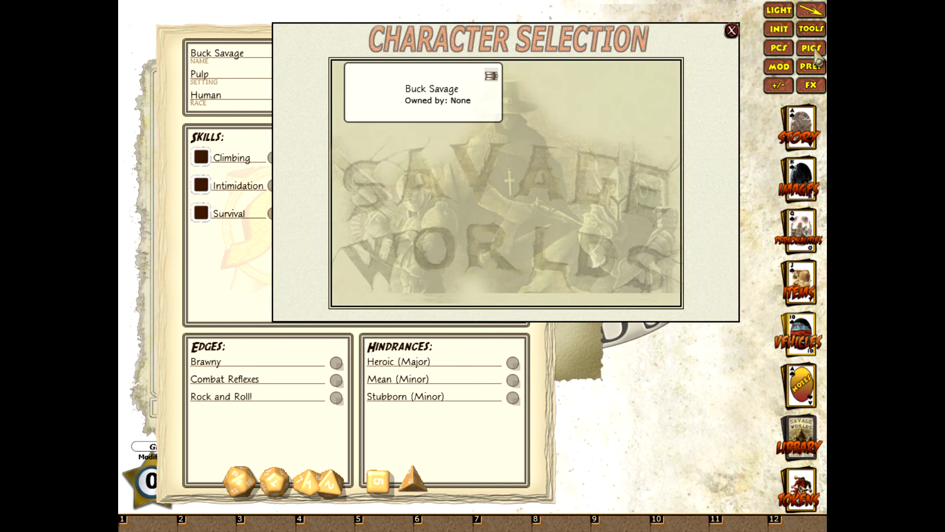
# Drag a portrait from the PICS gallery onto Buck Savage's slot, then reopen his character sheet.
pyautogui.click(490, 75)
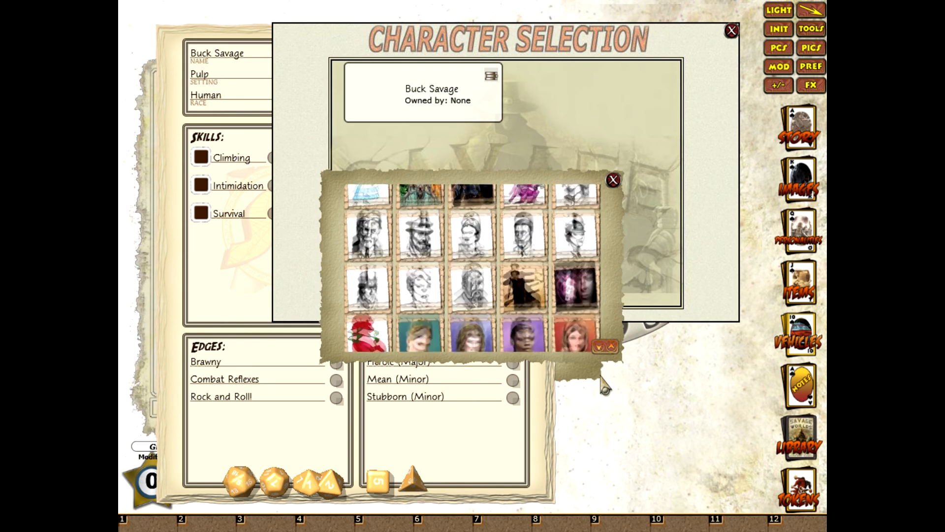
pyautogui.click(598, 346)
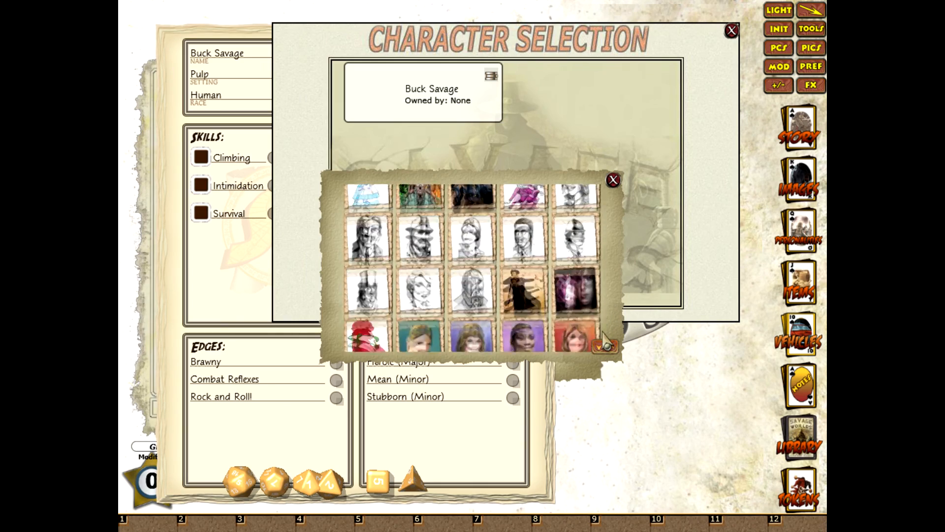
pyautogui.click(604, 345)
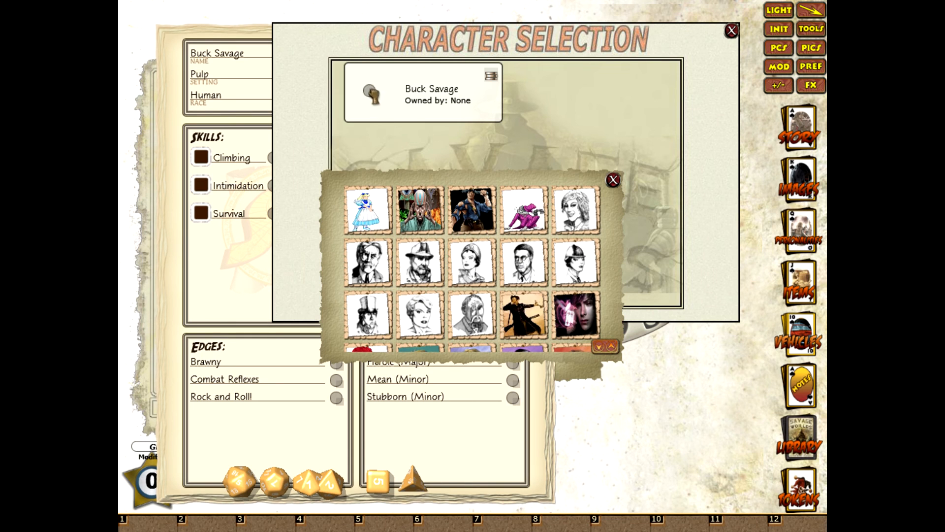
pyautogui.click(612, 179)
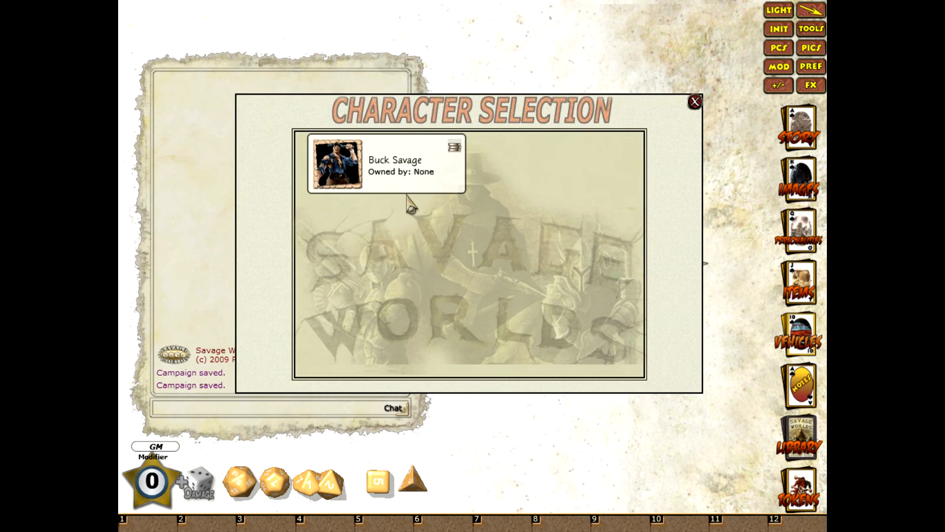
pyautogui.click(338, 166)
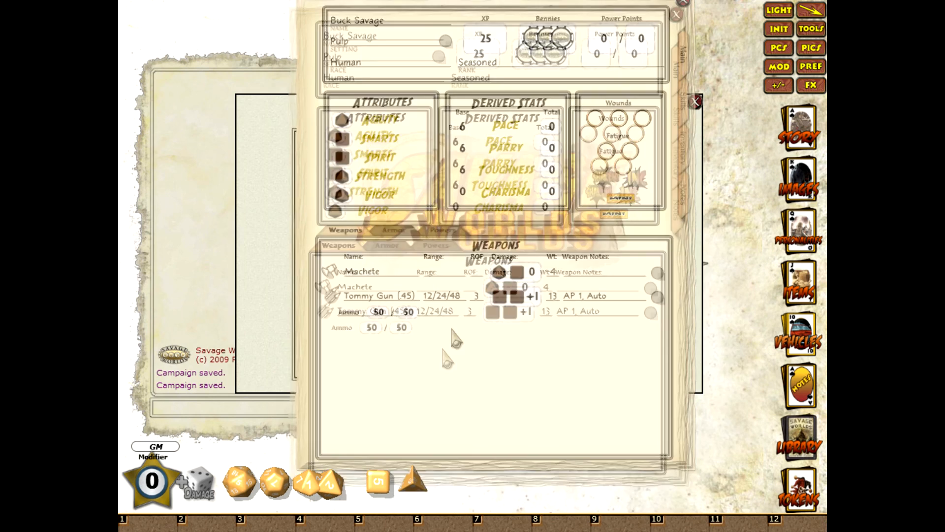
pyautogui.click(673, 126)
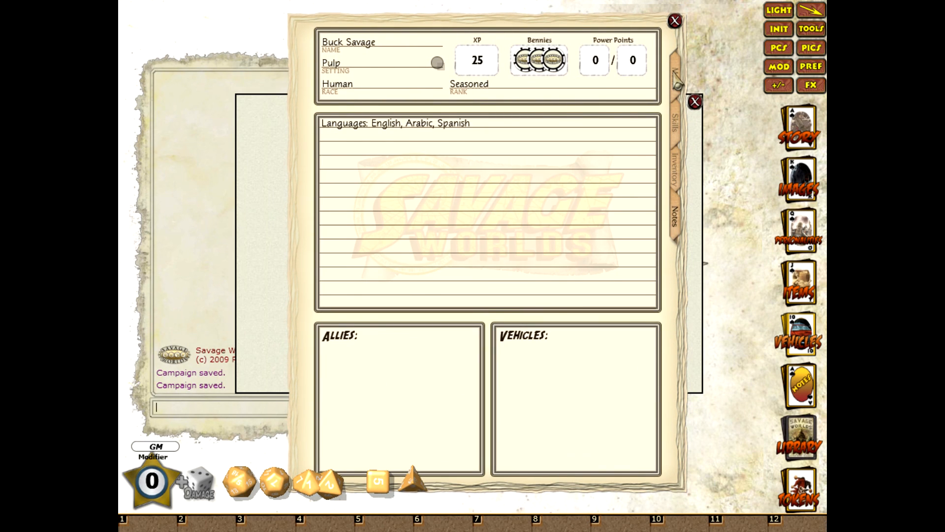
pyautogui.click(670, 77)
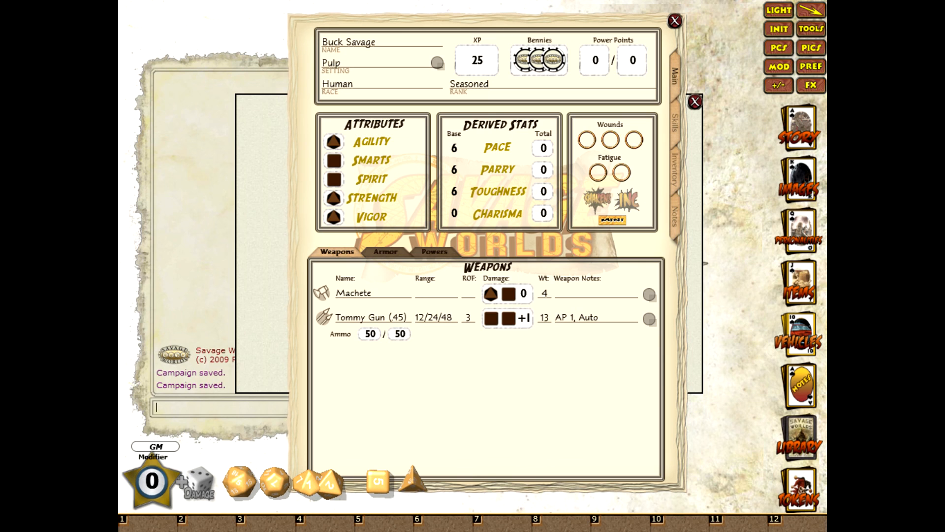